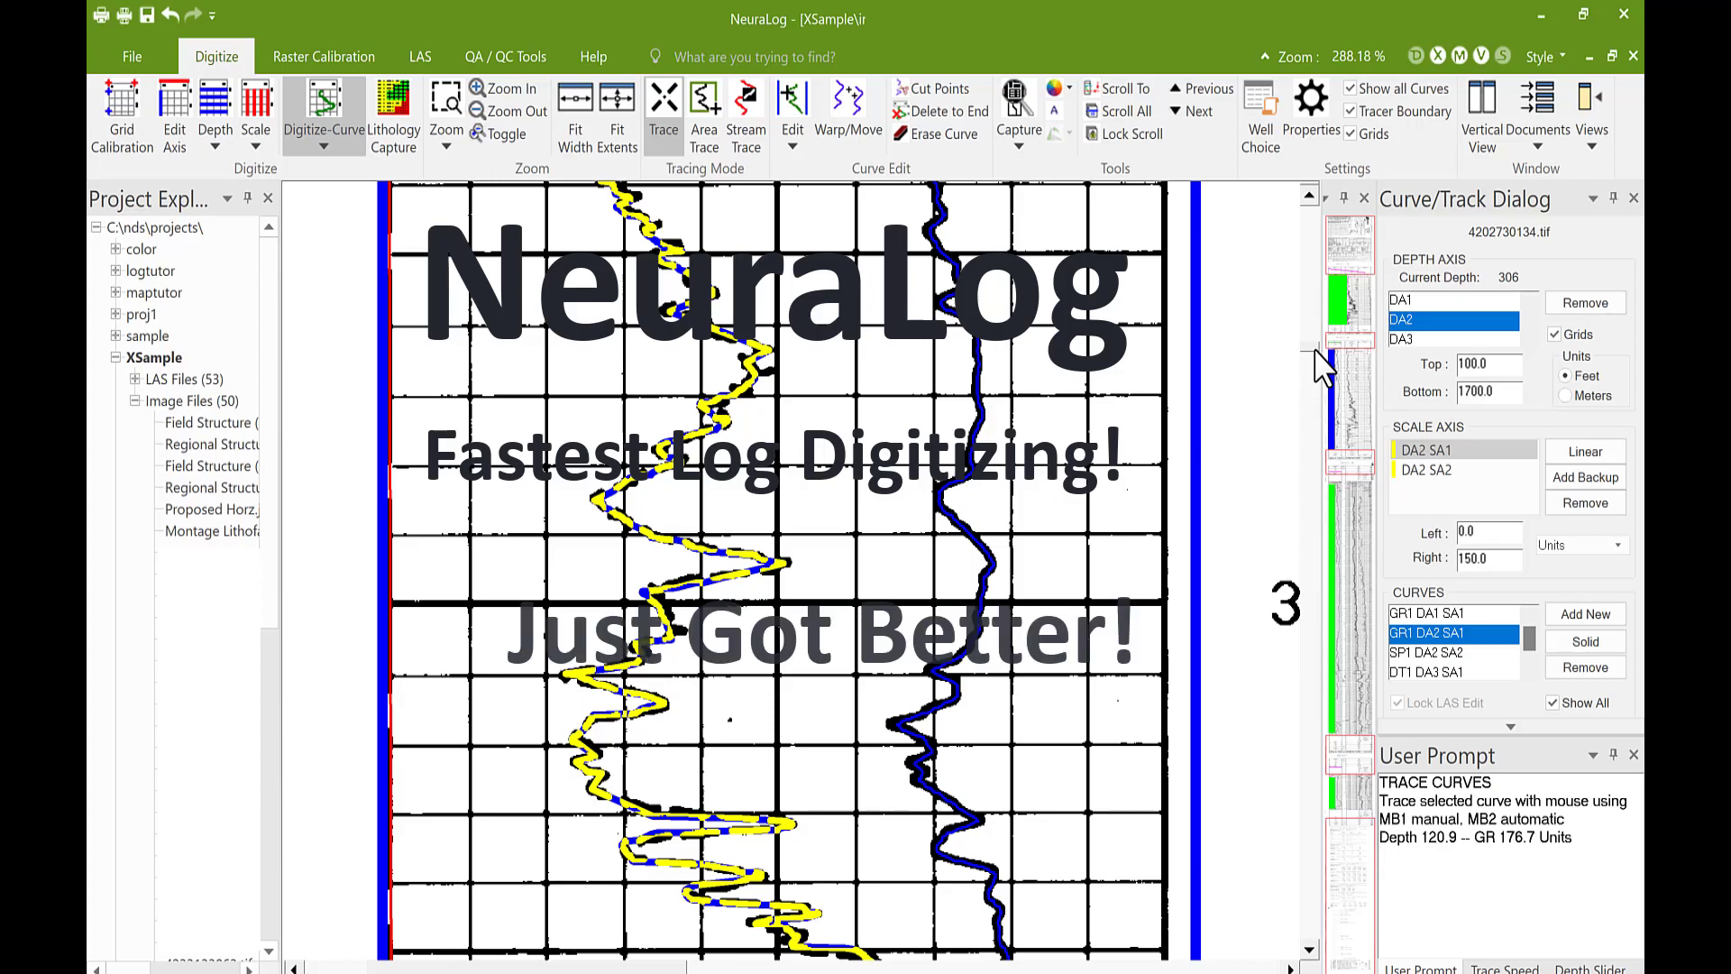
# Switch to the uncalibrated raw log image document
pyautogui.click(122, 110)
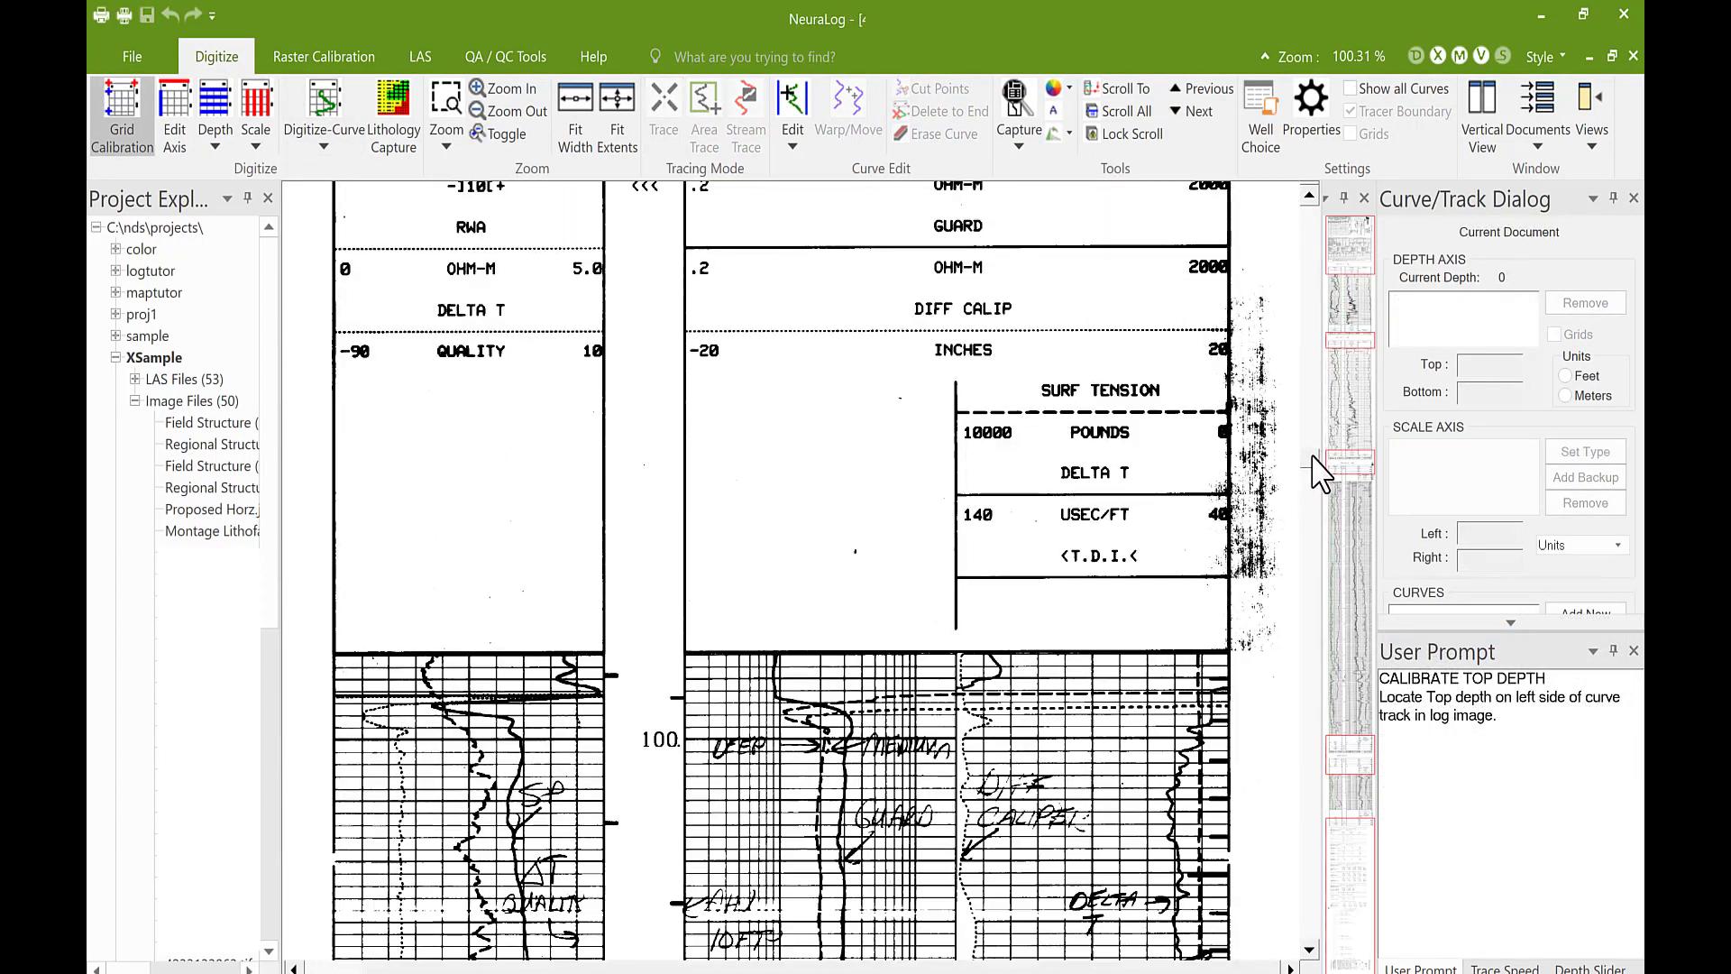
# Scroll down past the header to the curve tracks at depths 300–800
pyautogui.scroll(-3)
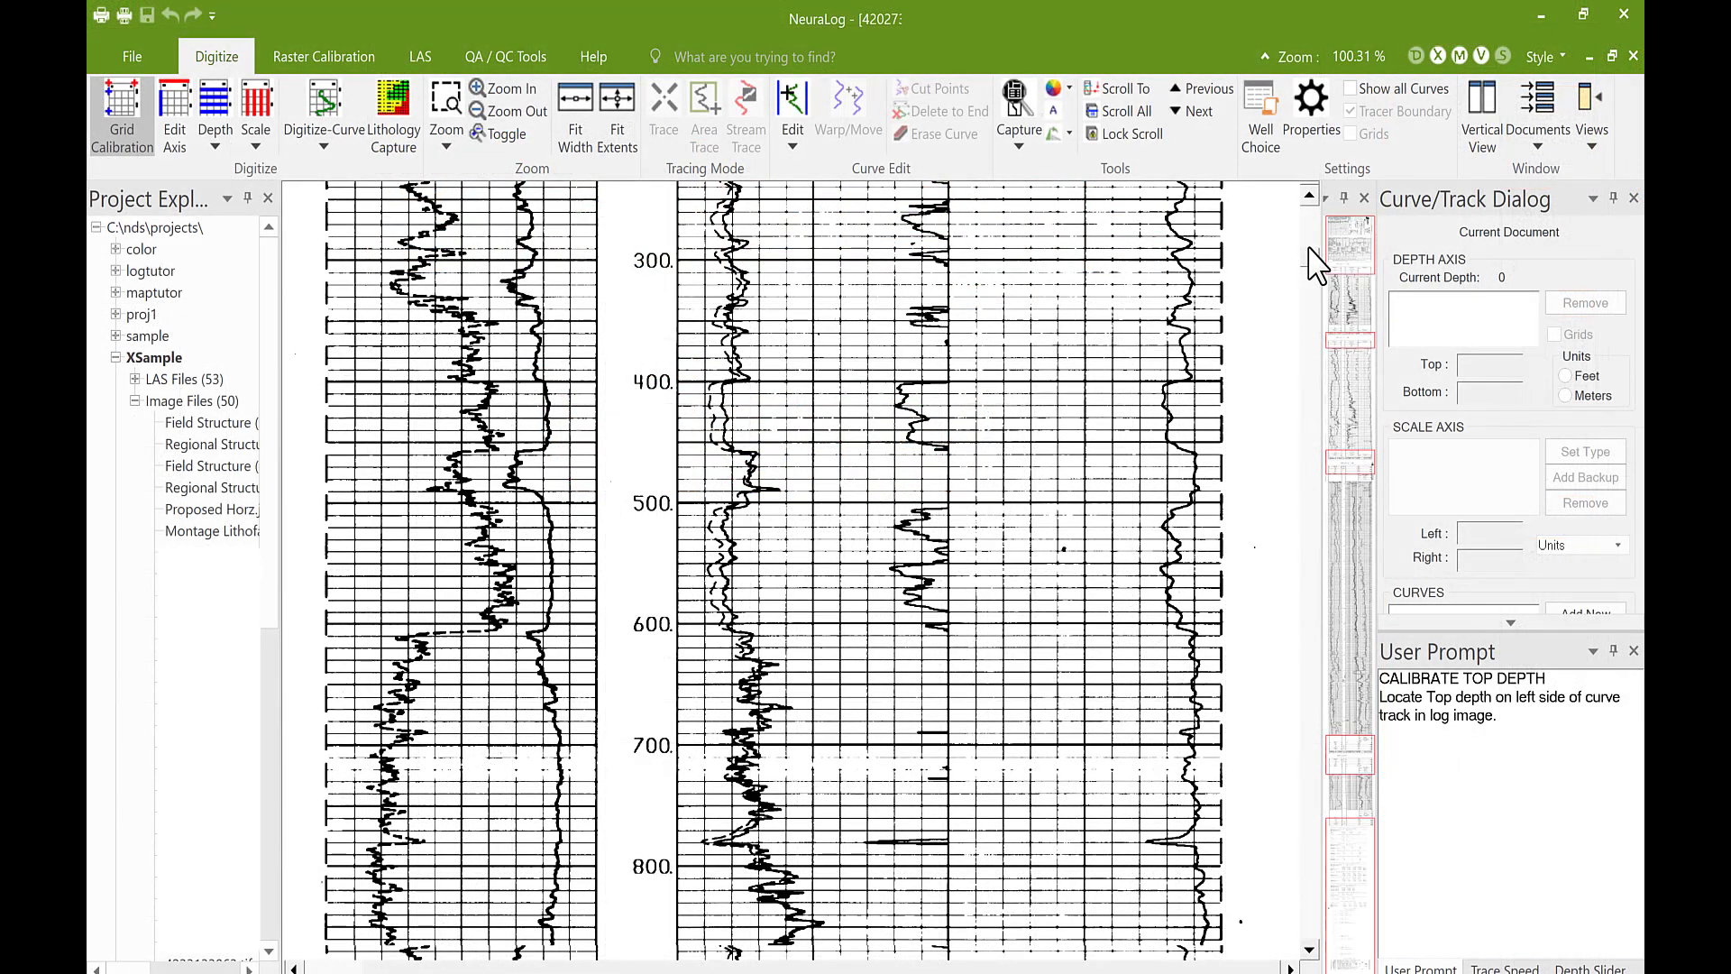
pyautogui.click(1142, 290)
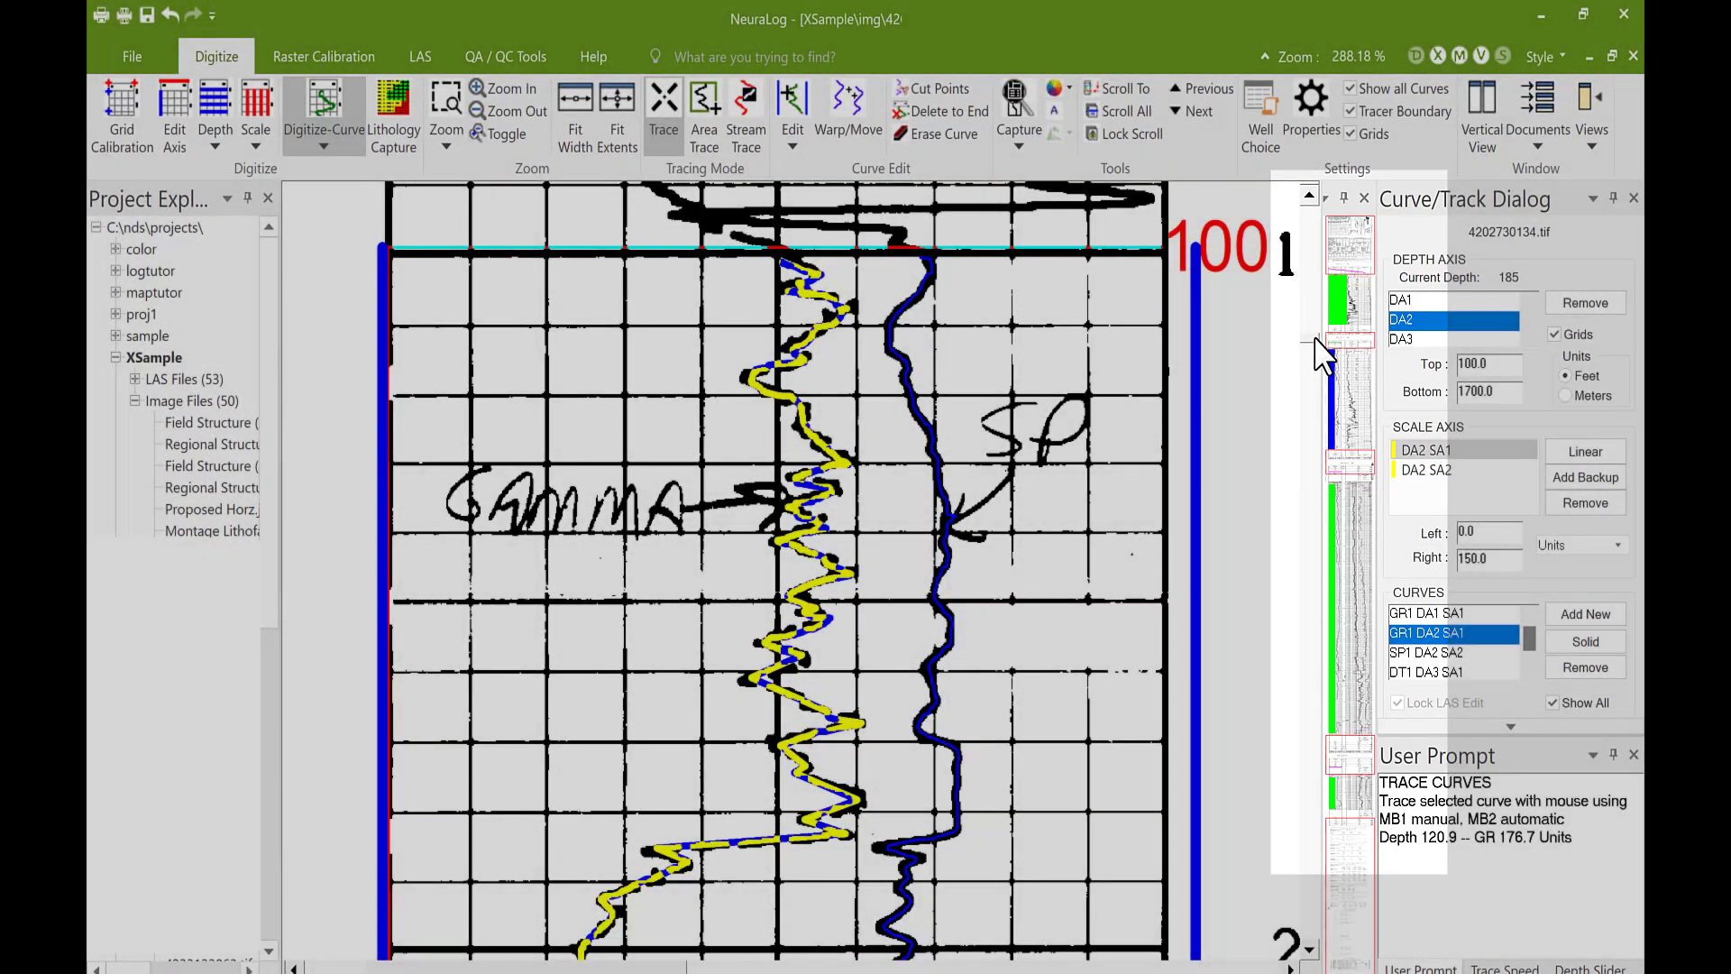
# Scroll through the traced gamma and SP curves down to around depth 619
pyautogui.scroll(-3)
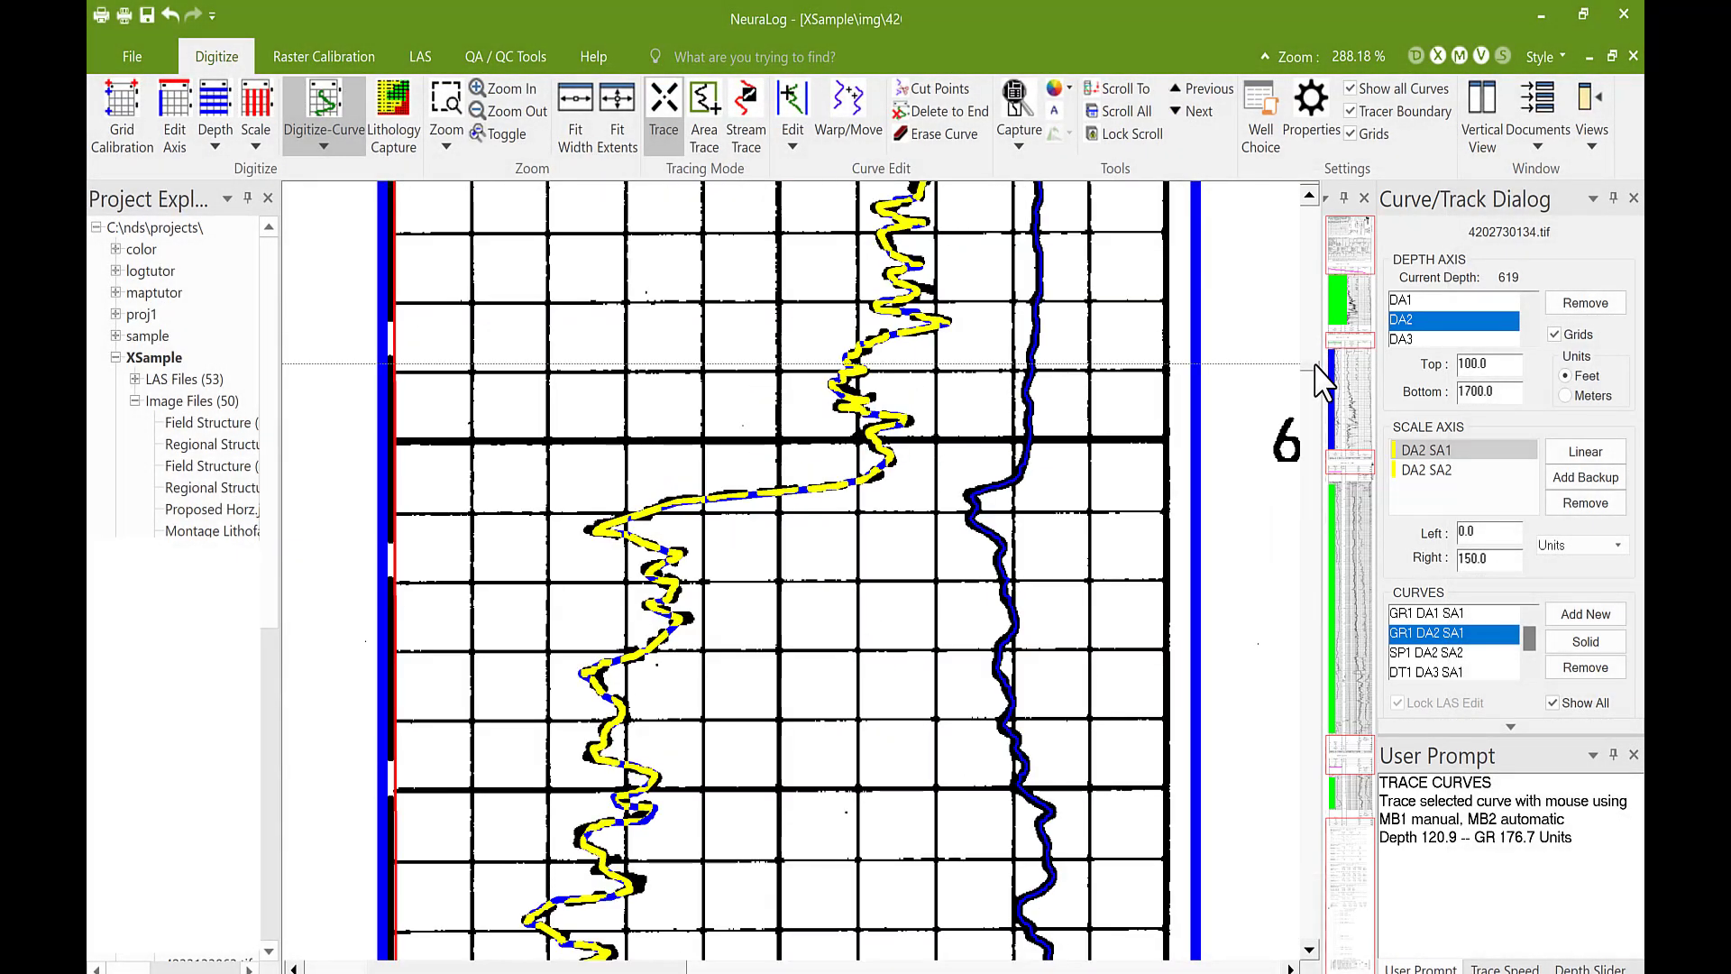
pyautogui.scroll(3)
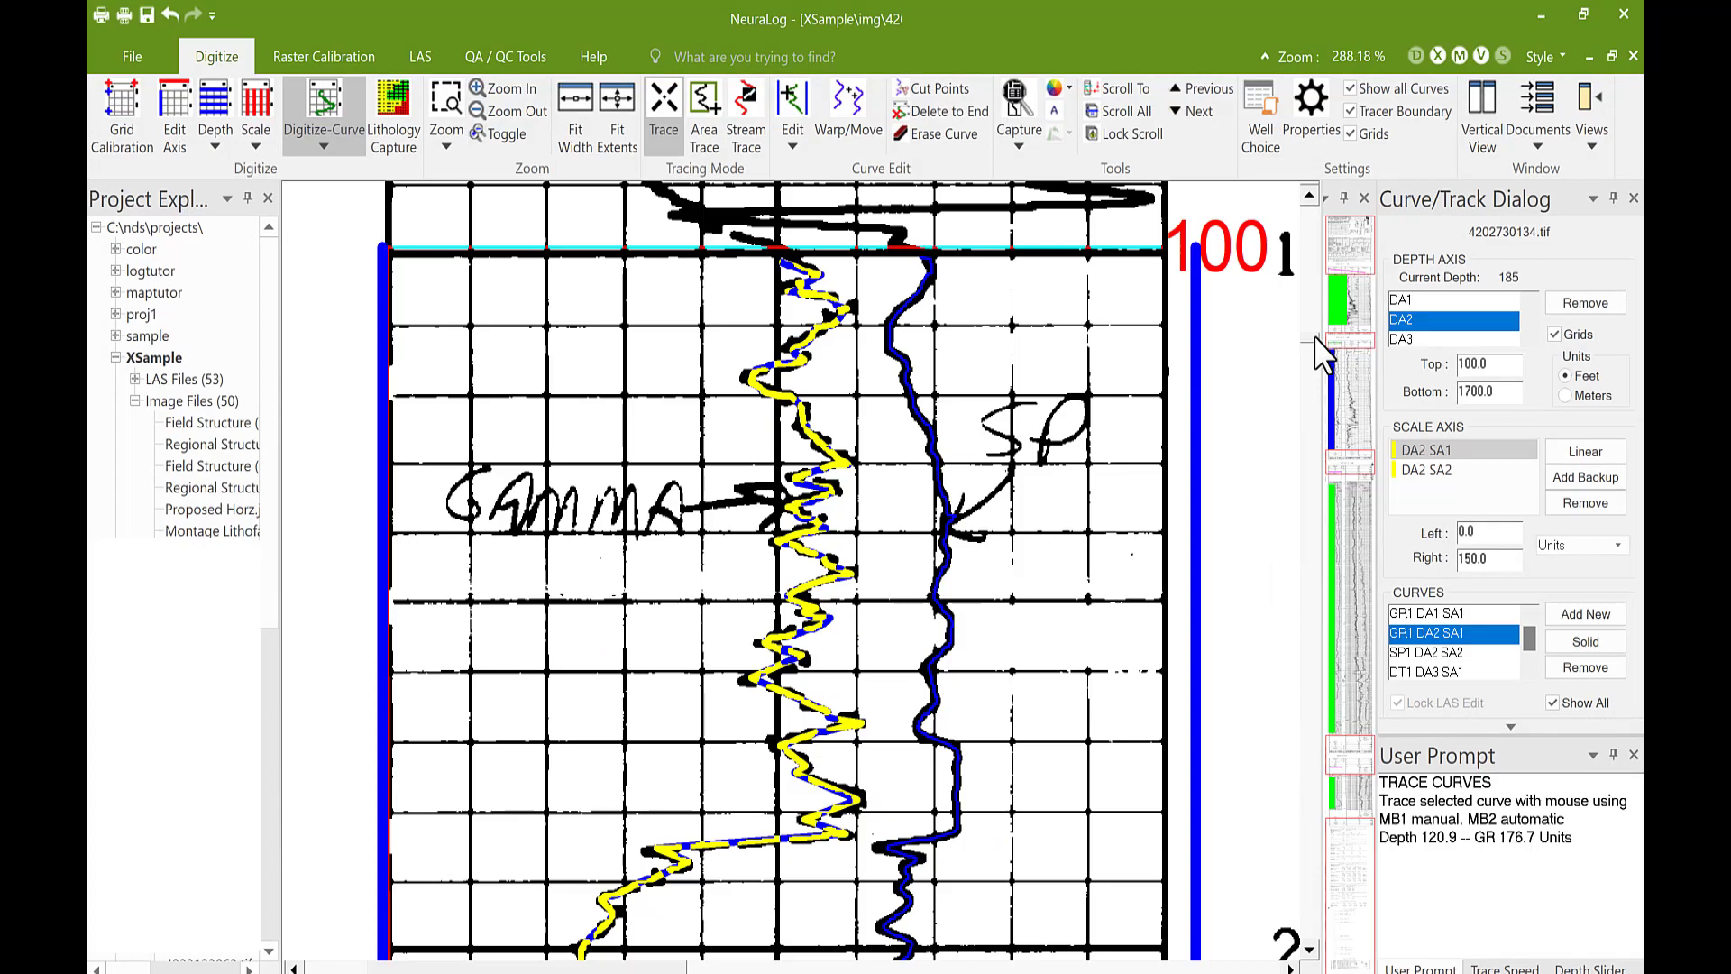
pyautogui.scroll(-3)
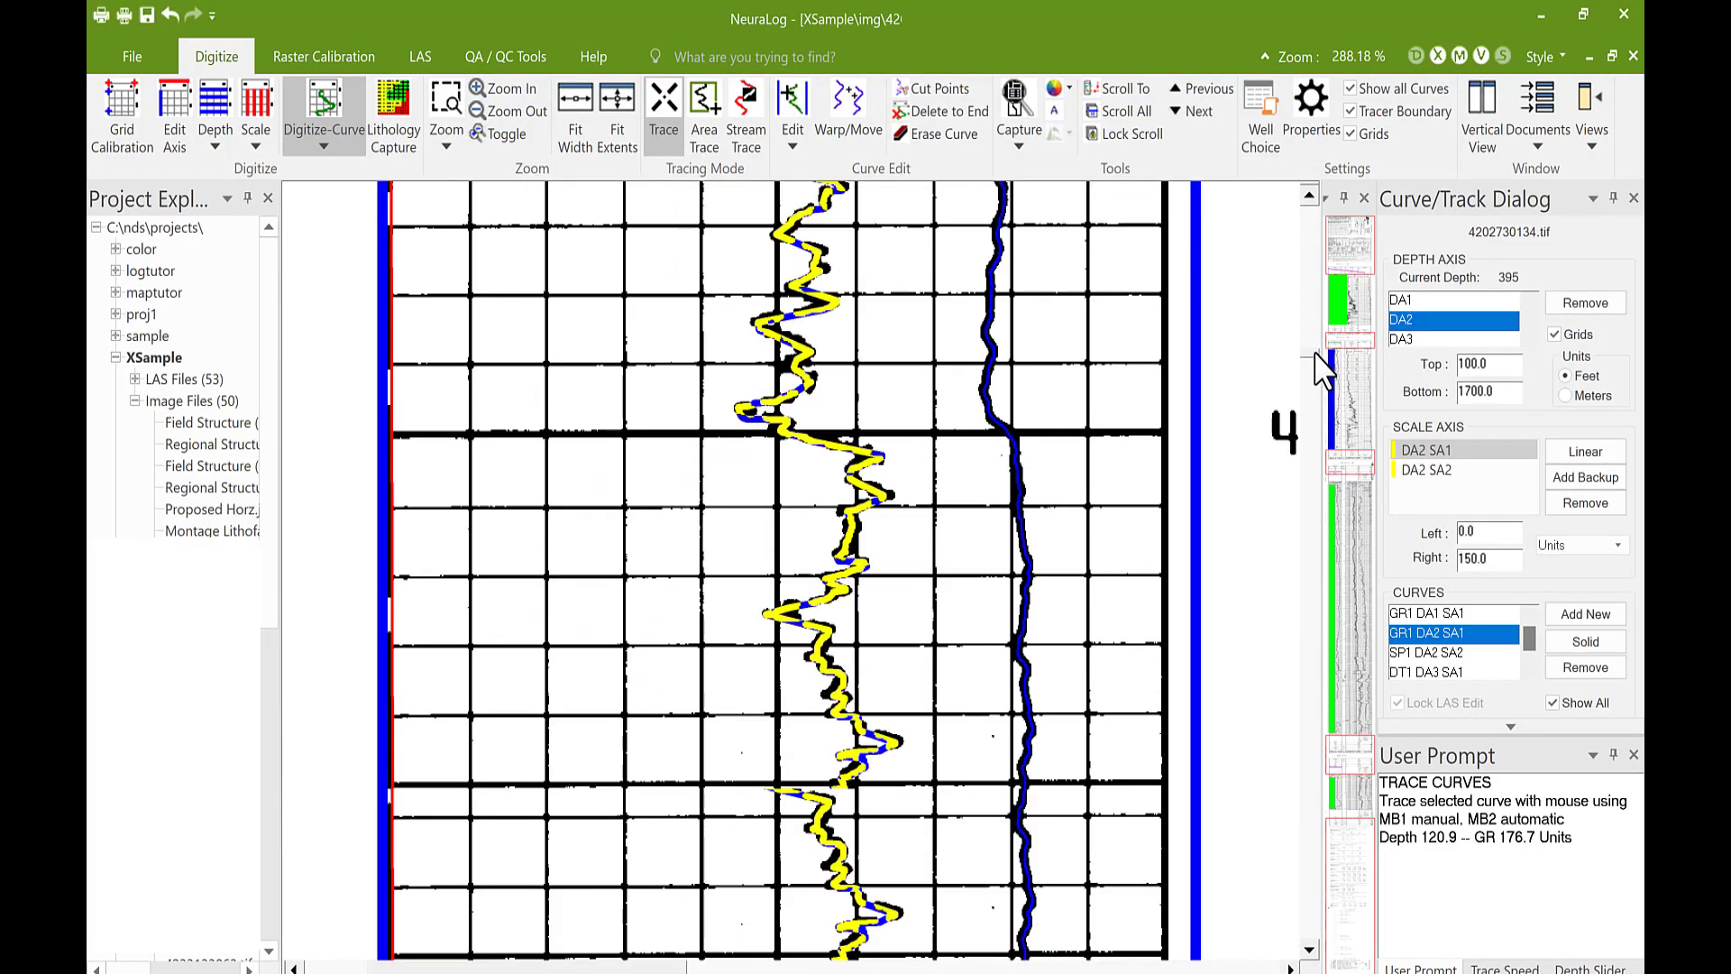
pyautogui.scroll(-3)
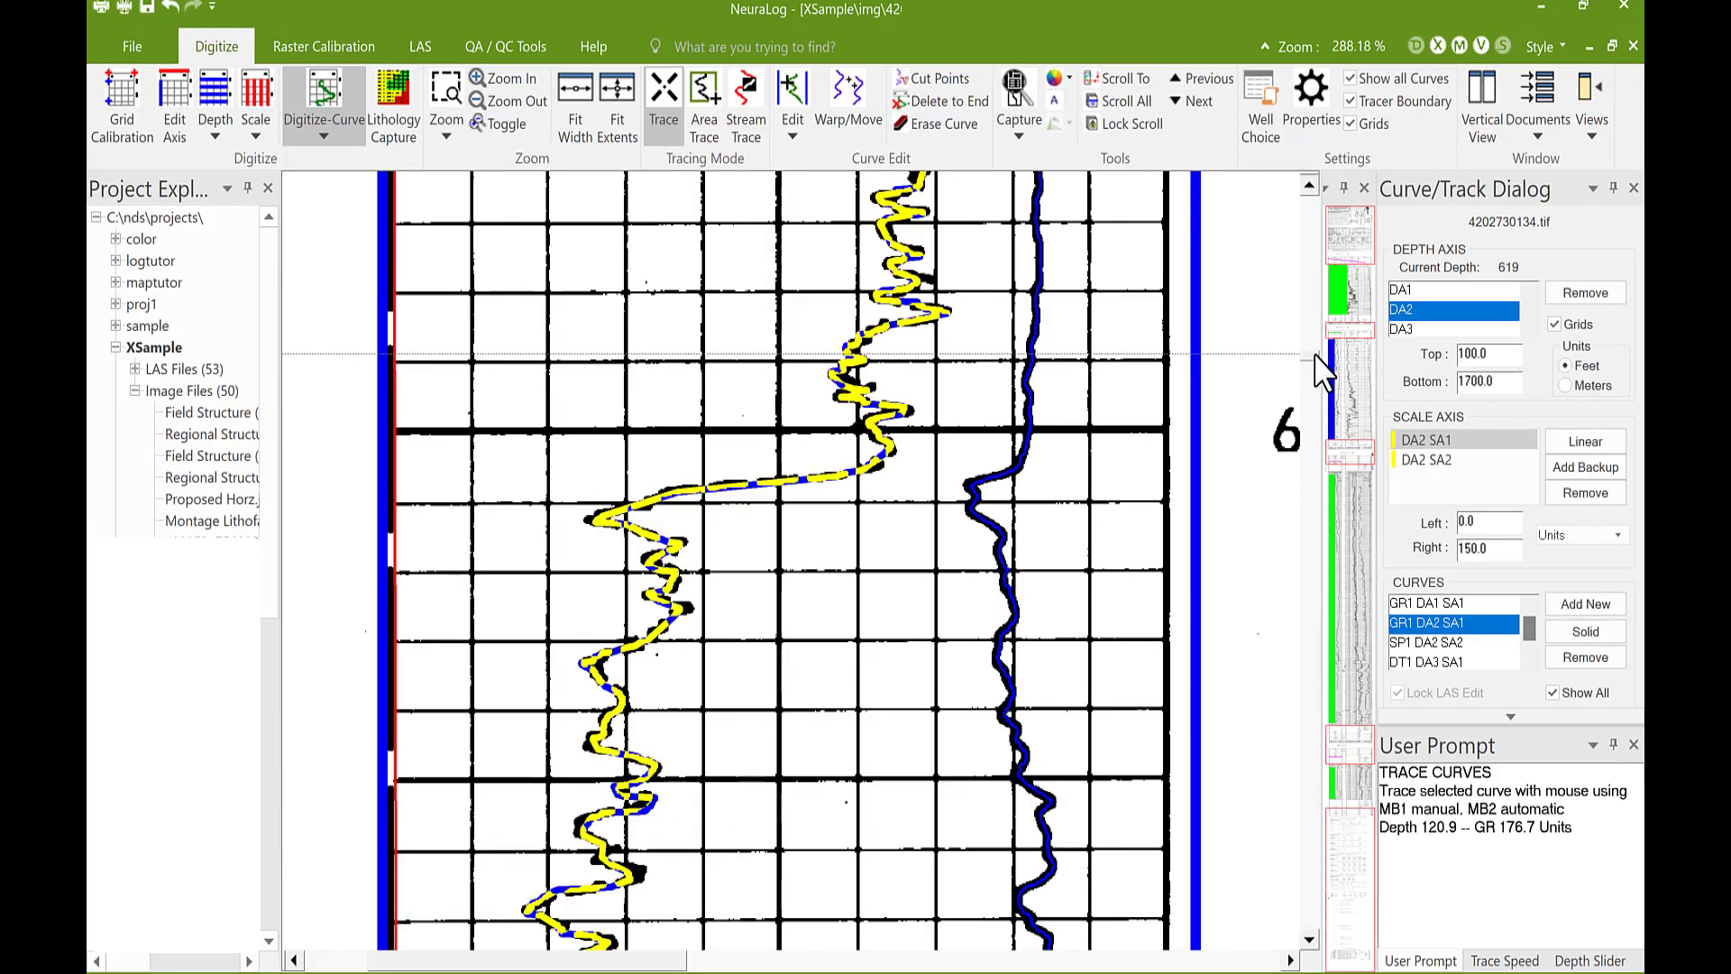